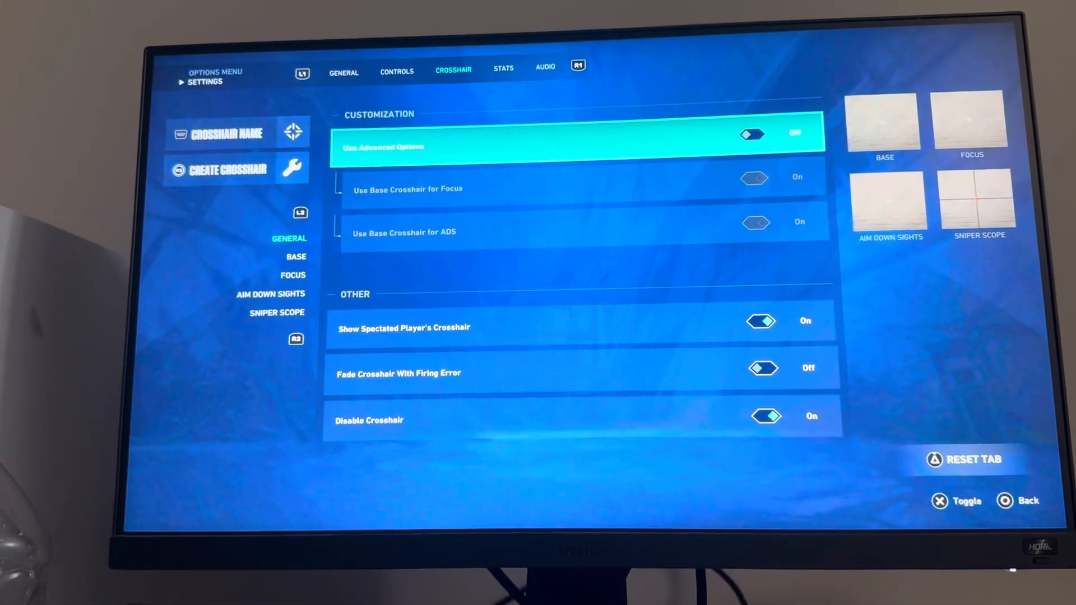
Switch from Base crosshair settings to Focus to view its Inner Lines options.
left_click(225, 170)
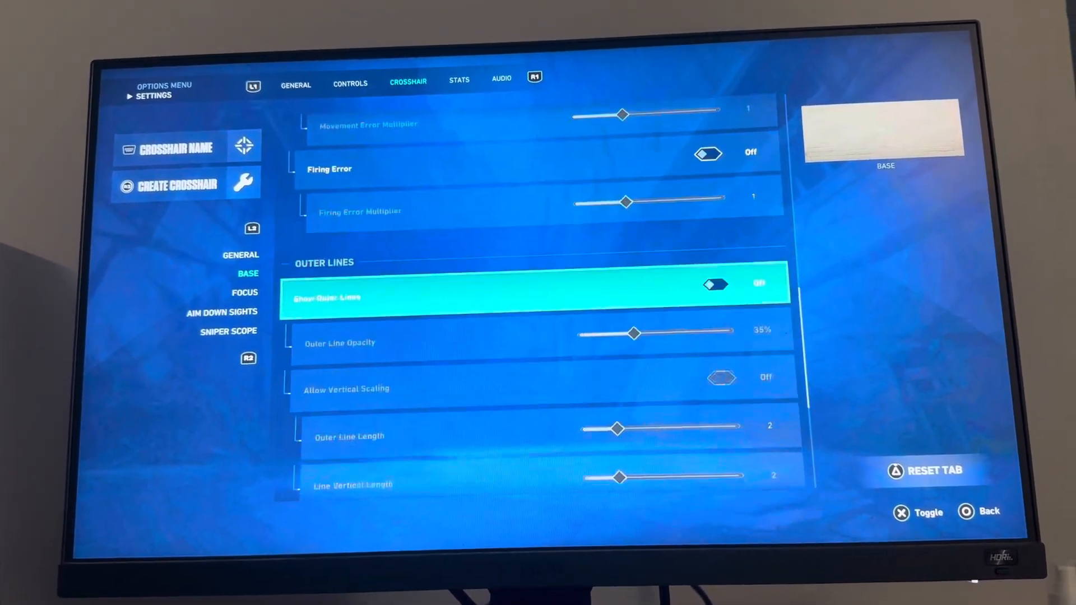
left_click(244, 293)
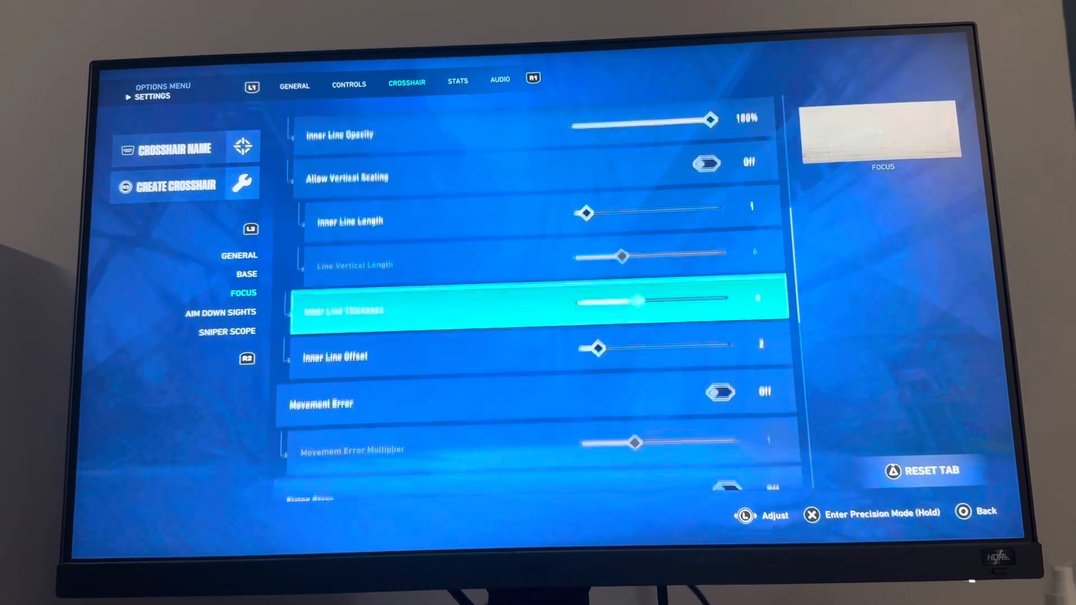